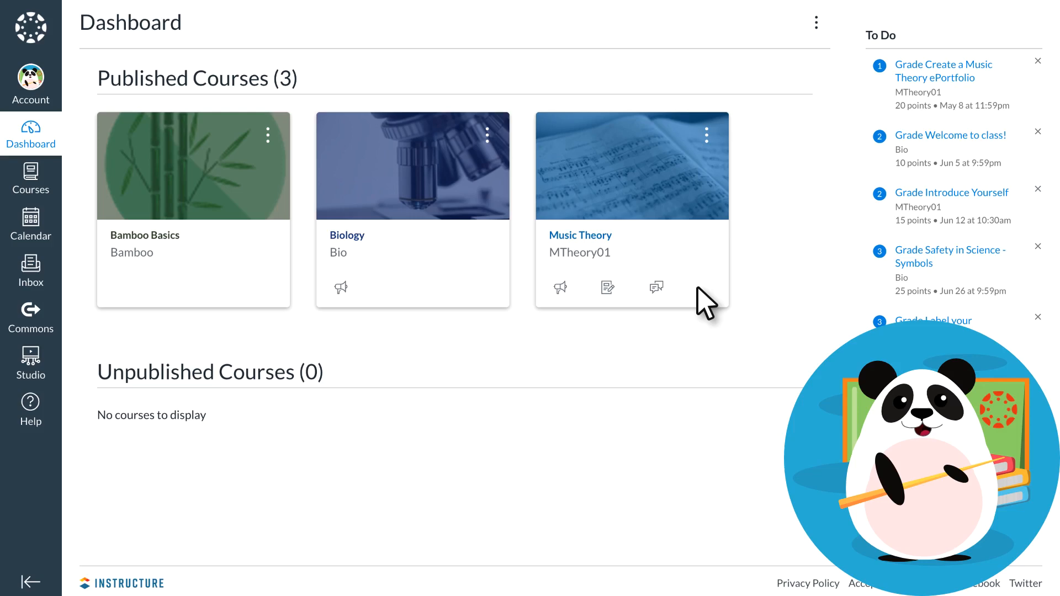
mouse_move(352, 243)
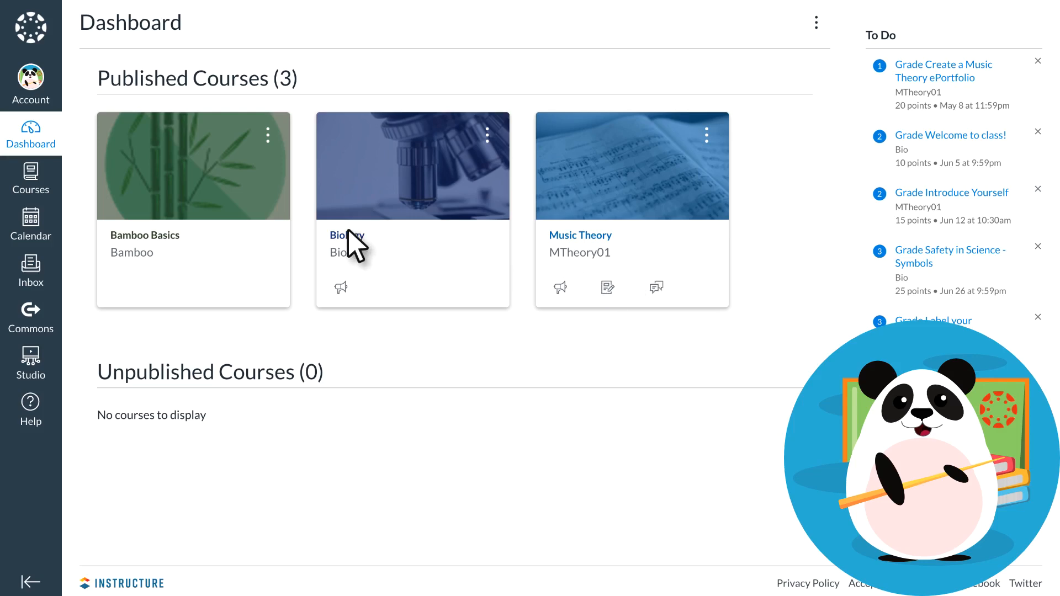
Step: Open the Biology course card from the Dashboard
click(346, 235)
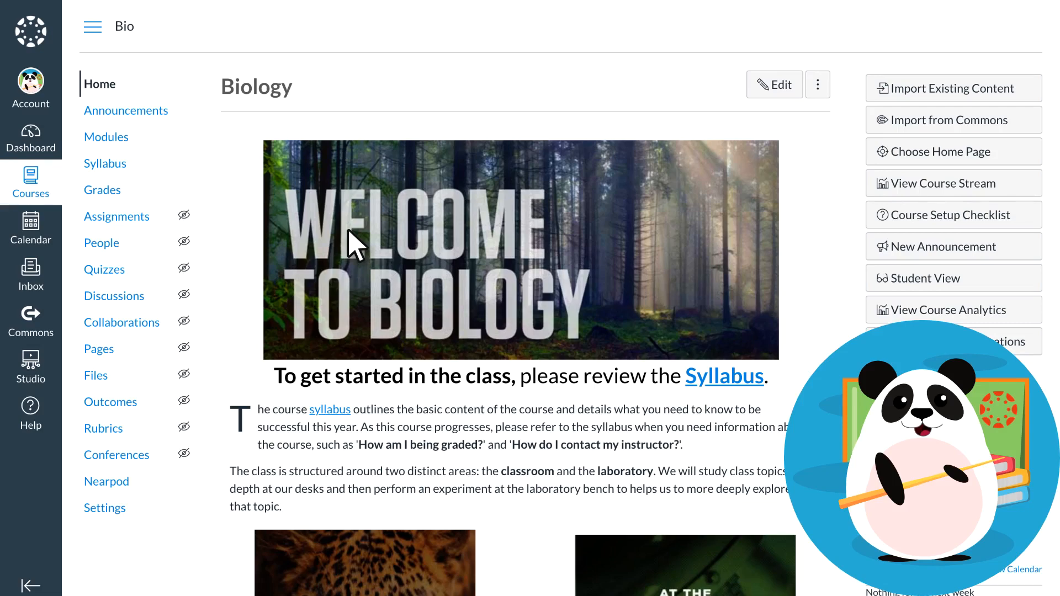
mouse_move(113, 198)
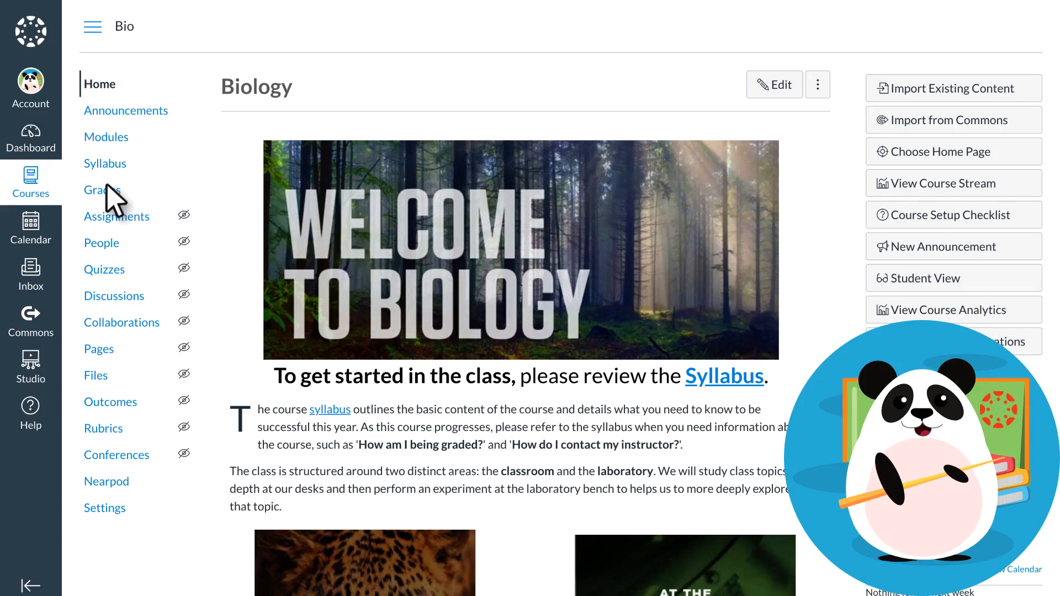
Step: Go to Grades in the Biology course navigation
click(102, 190)
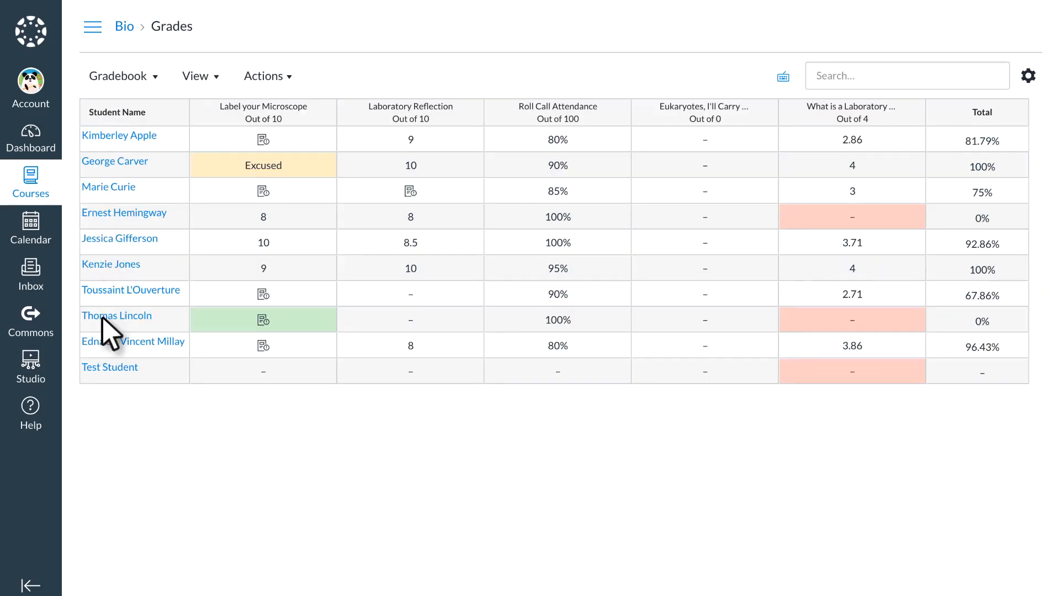
mouse_move(108, 412)
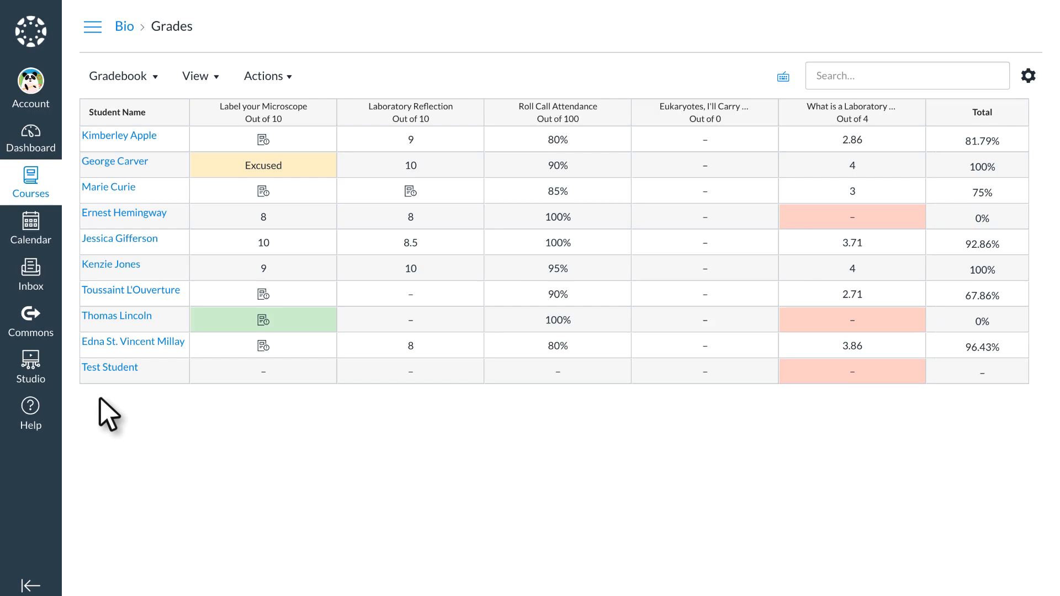
mouse_move(355, 331)
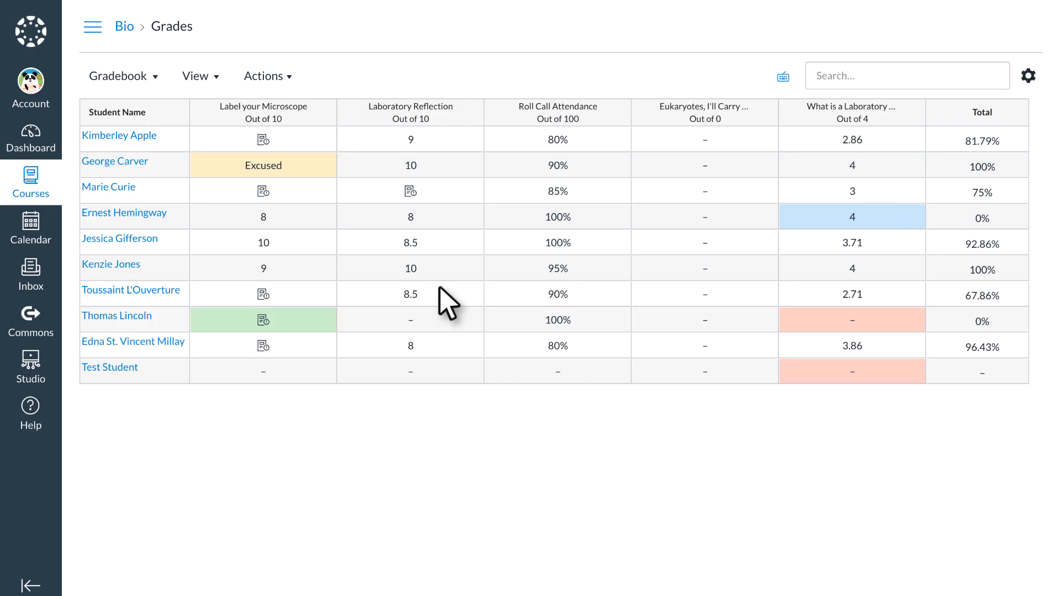
Step: Enable the Notes column from the gradebook View menu
click(197, 76)
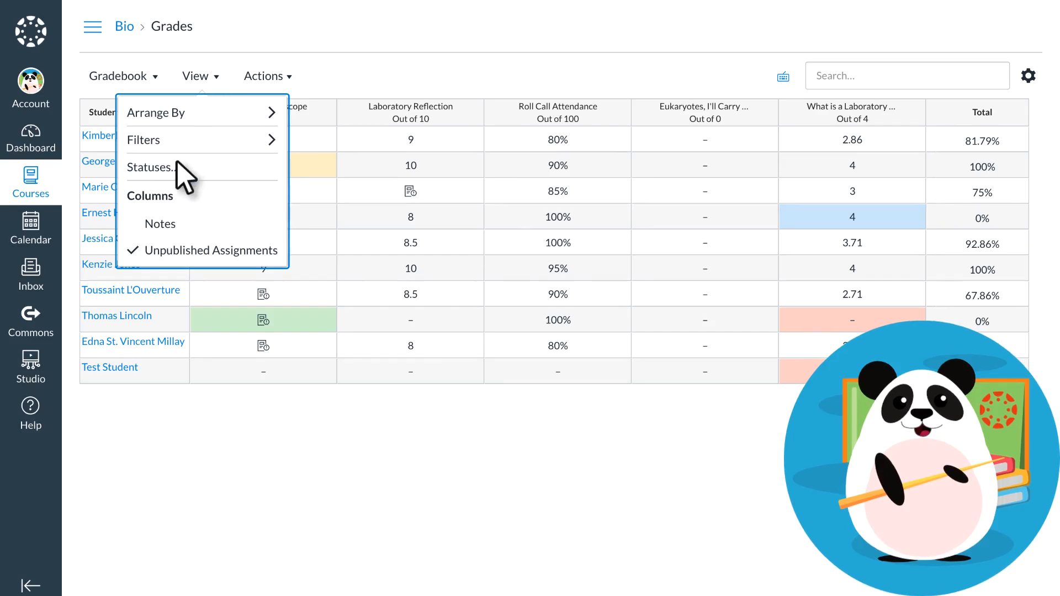
mouse_move(591, 449)
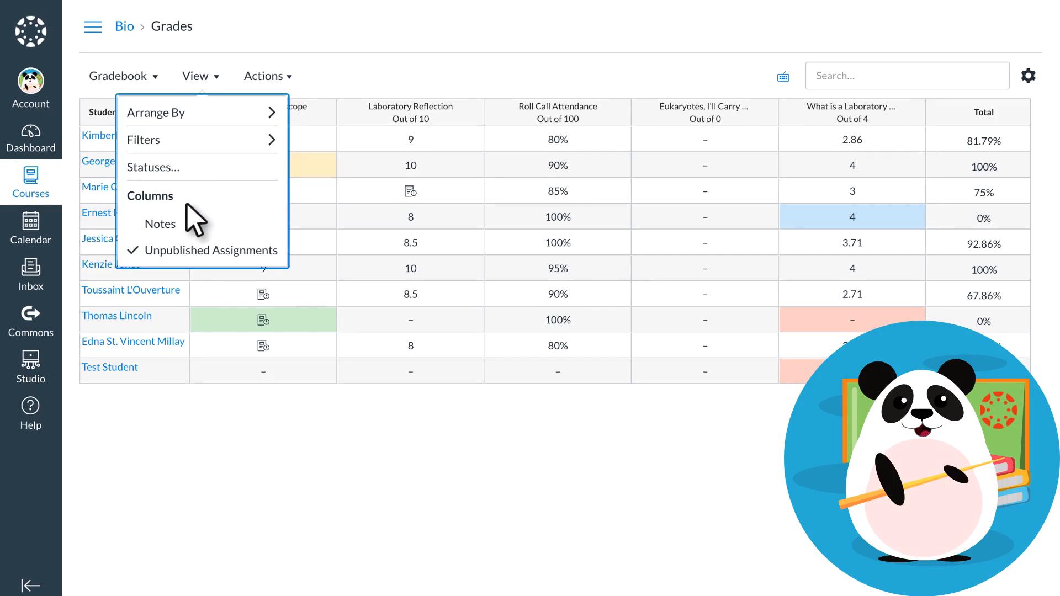
click(160, 223)
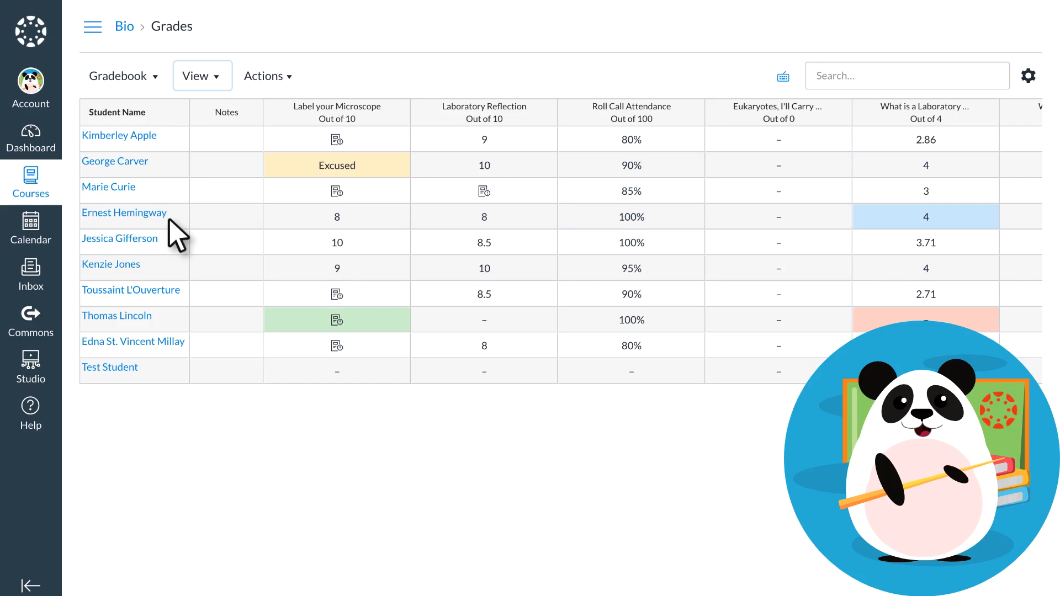
mouse_move(1012, 90)
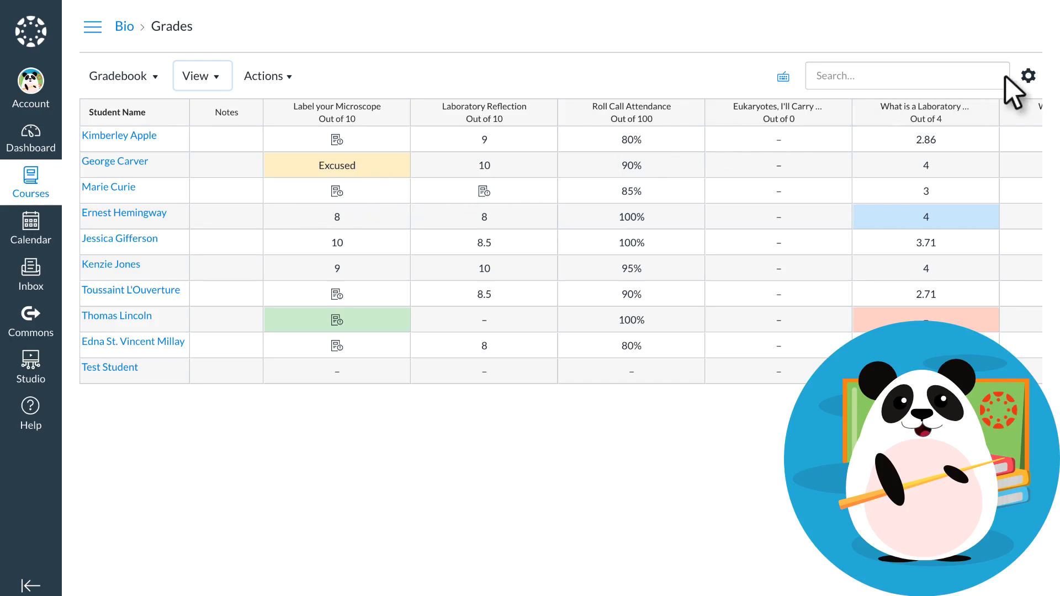
Step: Enable automatic late submission deductions at 5% per day in gradebook settings
click(1028, 76)
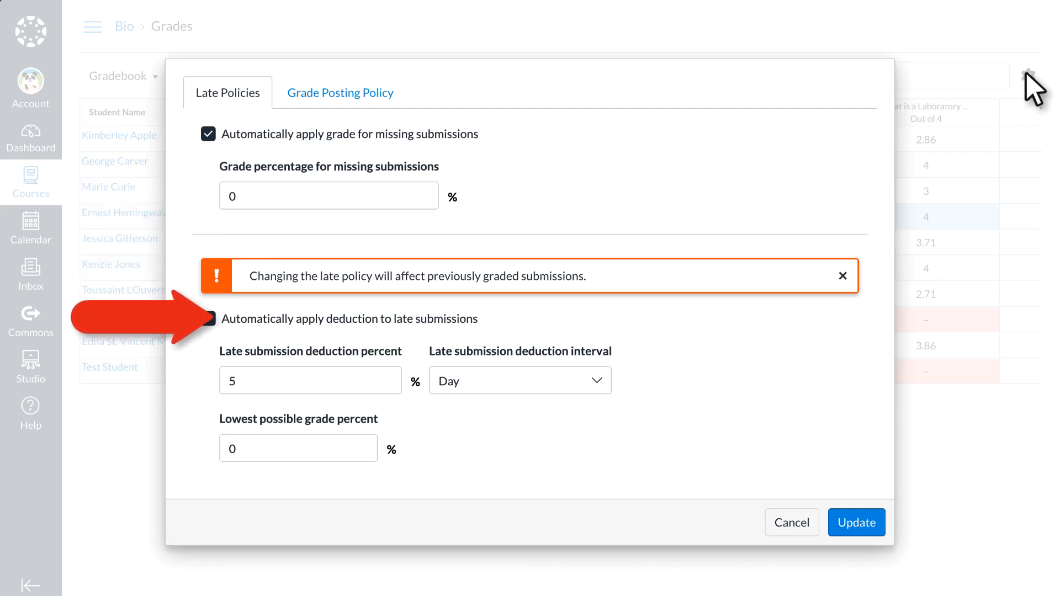
click(209, 319)
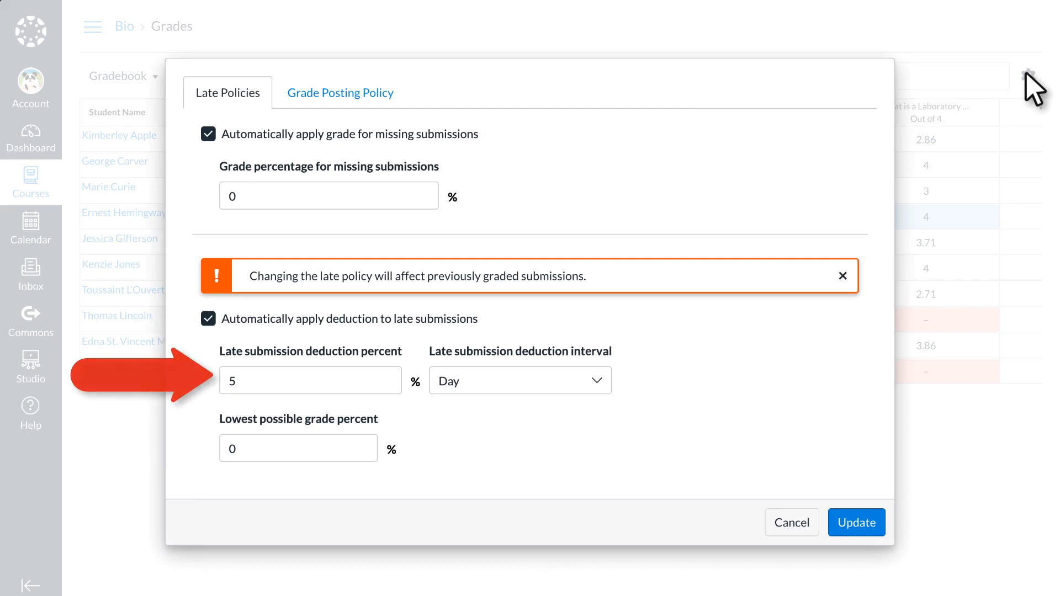
click(856, 522)
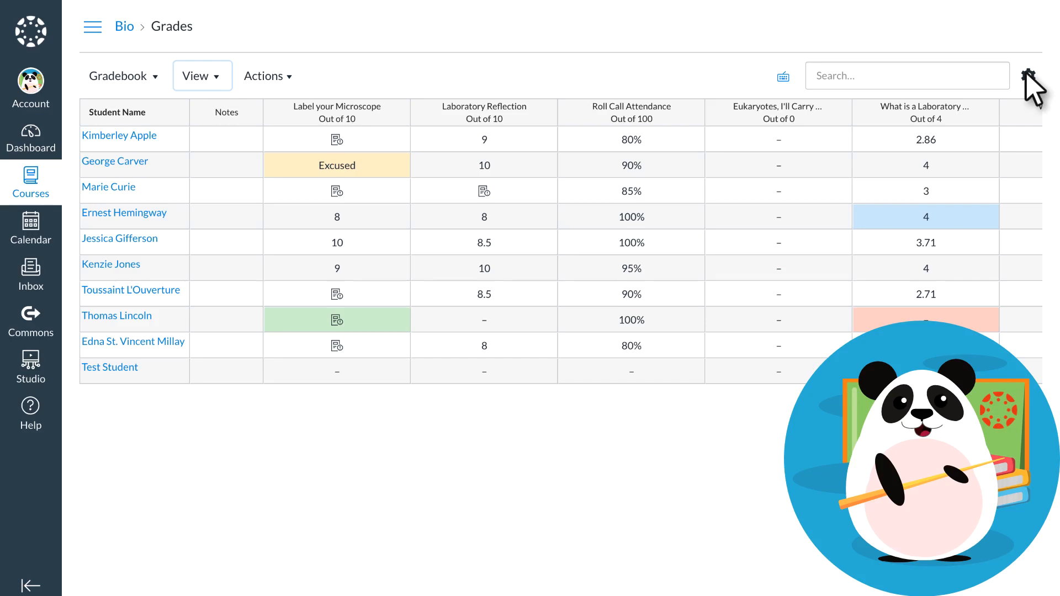
mouse_move(626, 112)
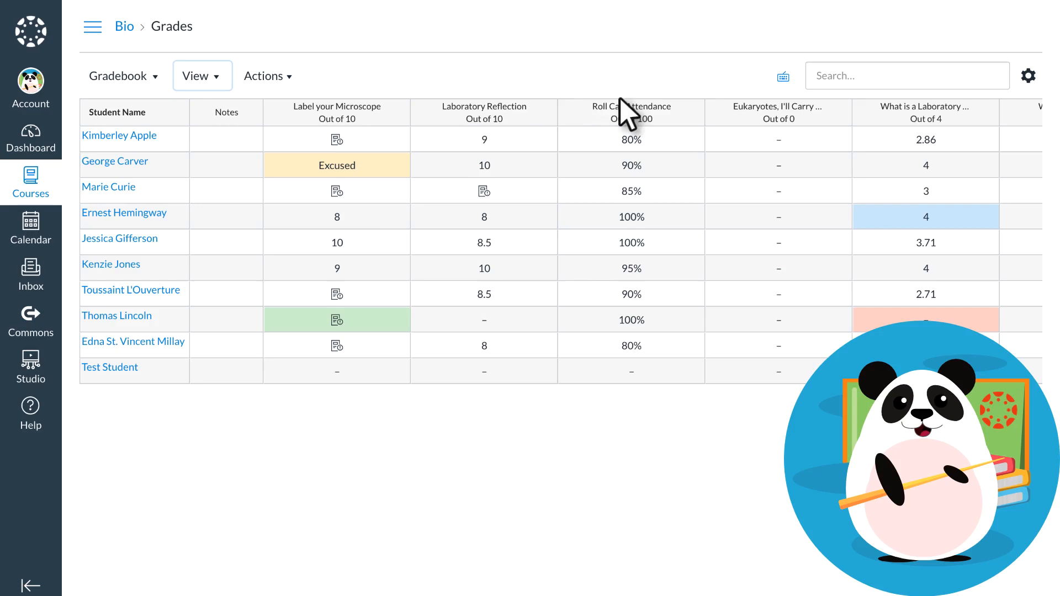
Step: Choose Message Students Who from the Label your Microscope column menu
click(395, 112)
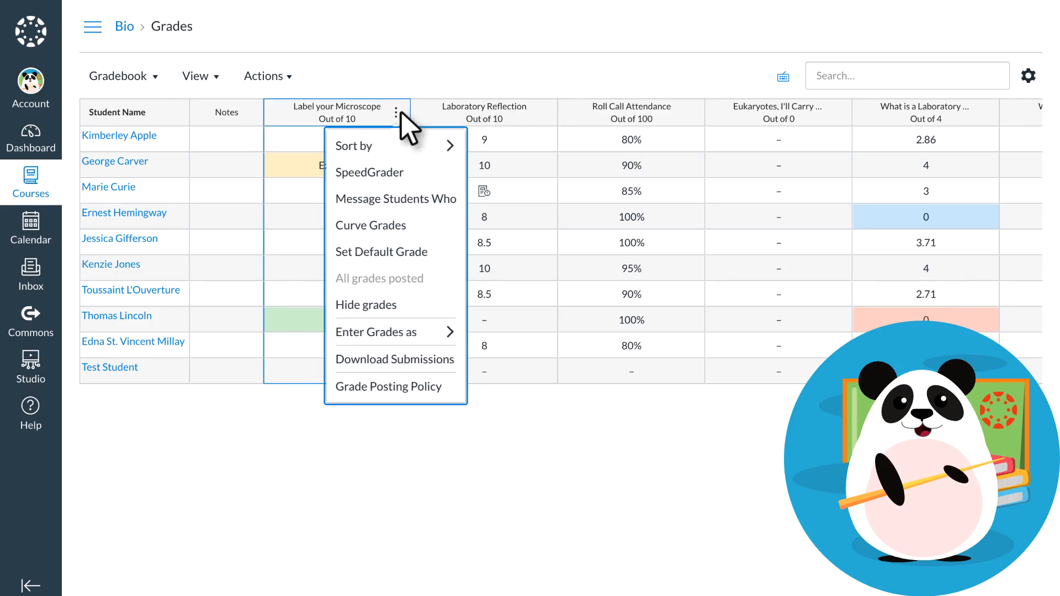
mouse_move(395, 199)
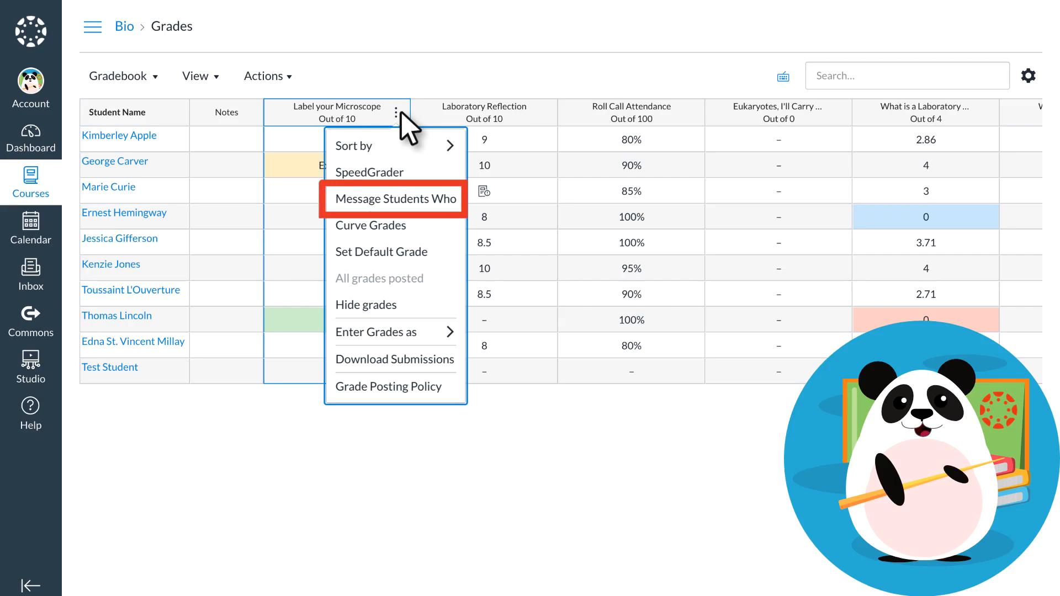
mouse_move(420, 145)
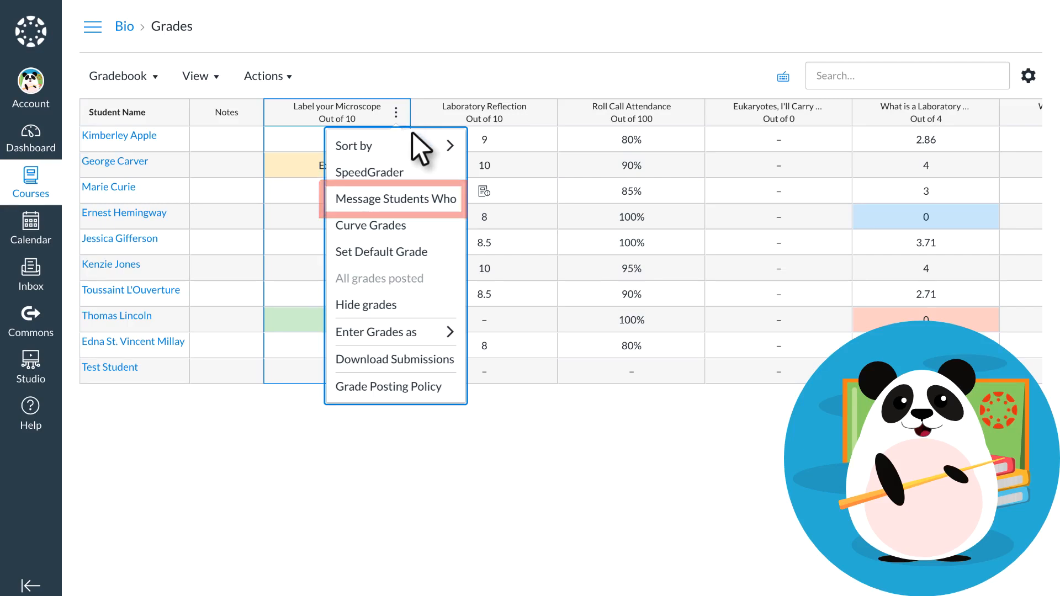
click(395, 199)
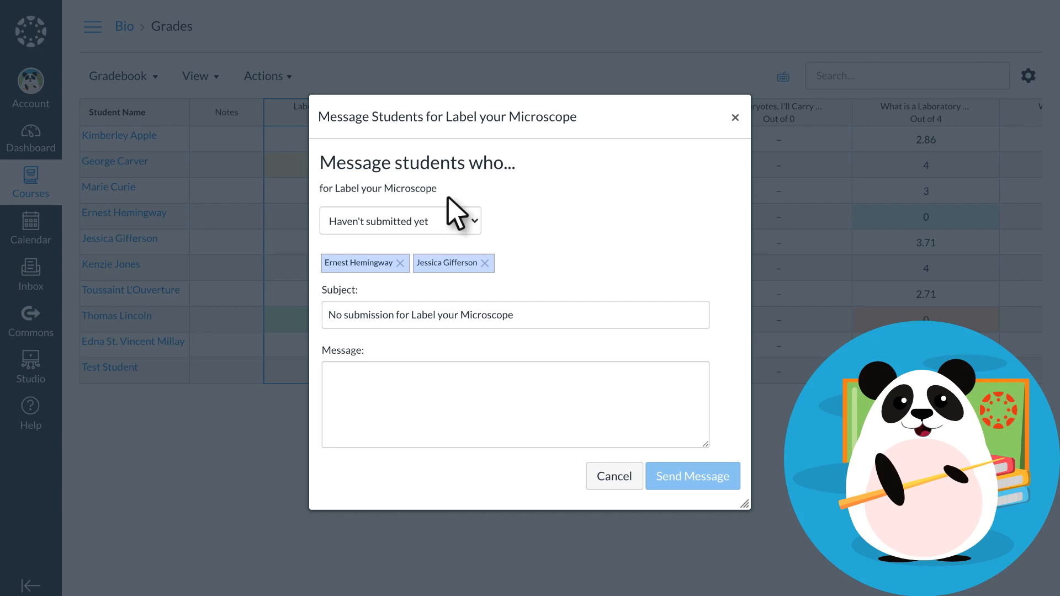
Step: Switch recipients to students scoring more than 8, then cancel the message
click(399, 220)
text(8)
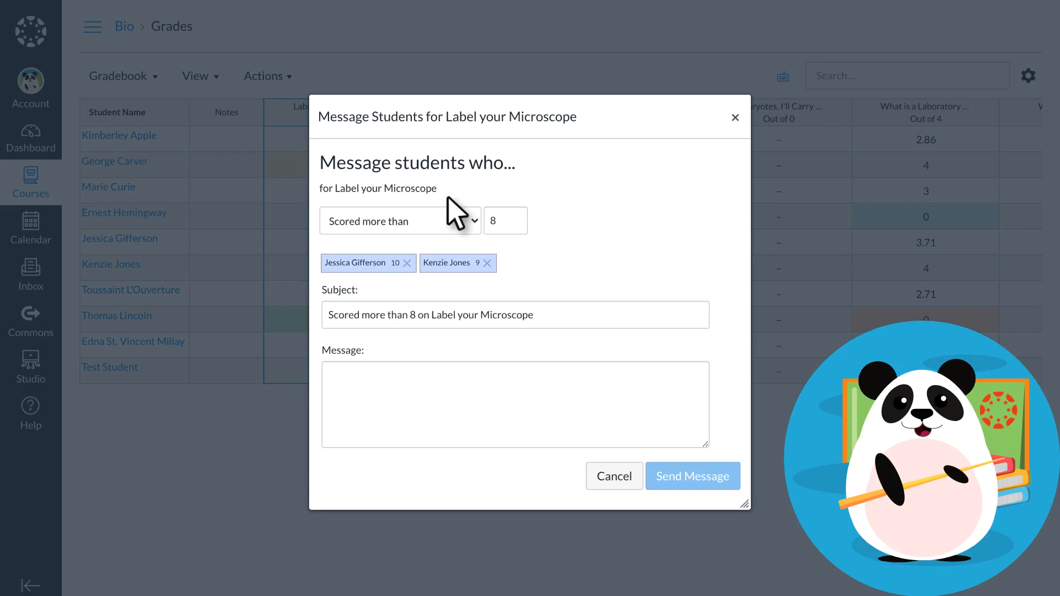
click(612, 476)
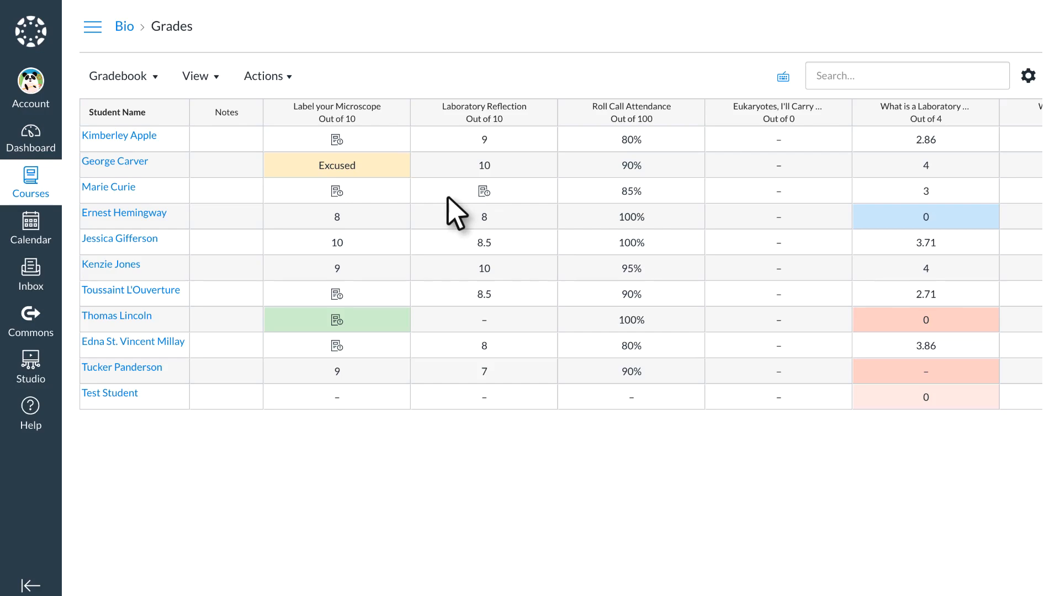
mouse_move(237, 333)
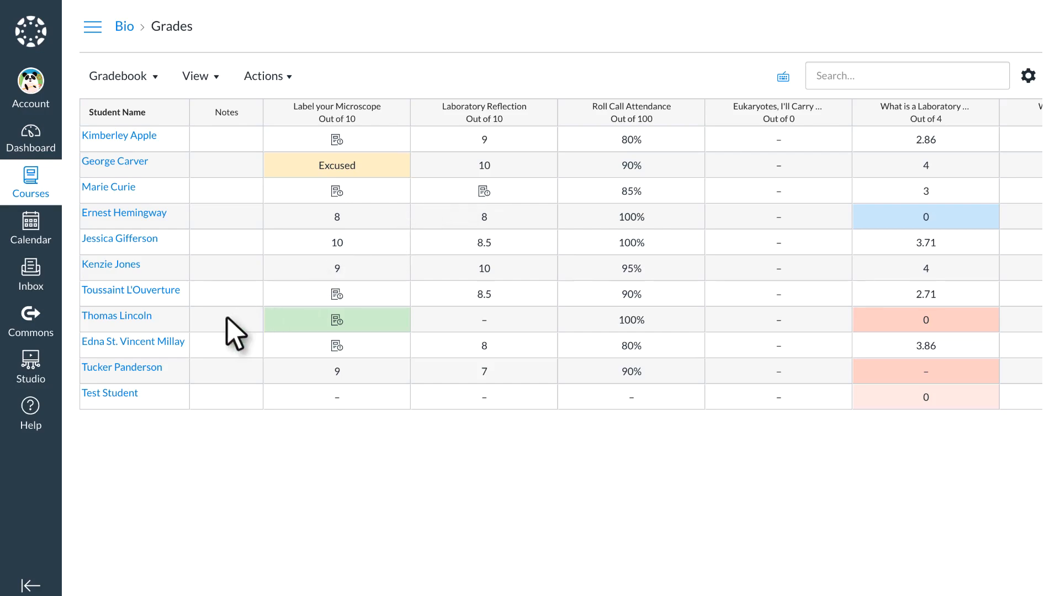
click(121, 367)
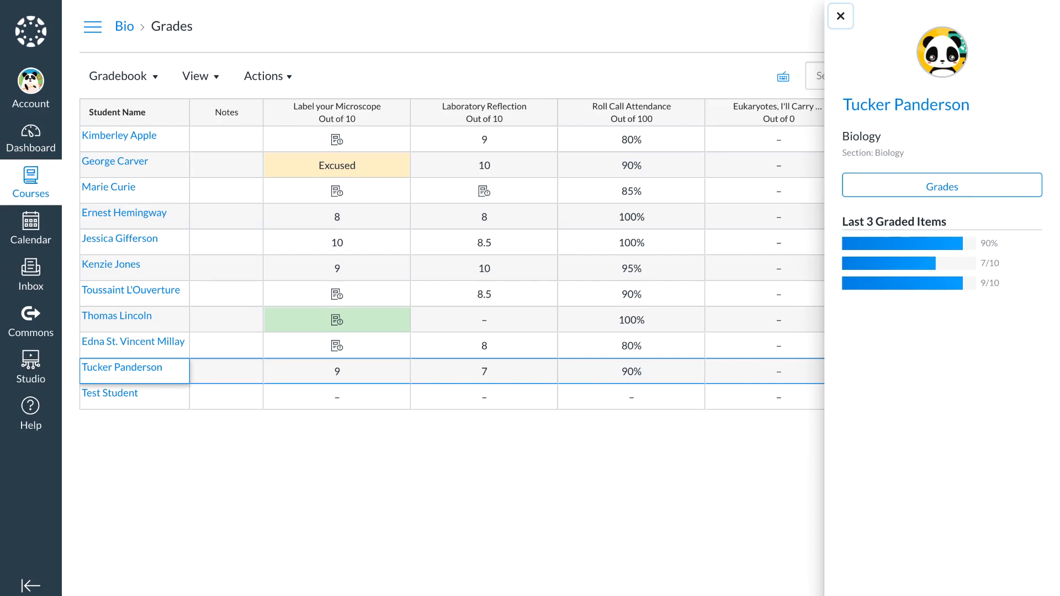